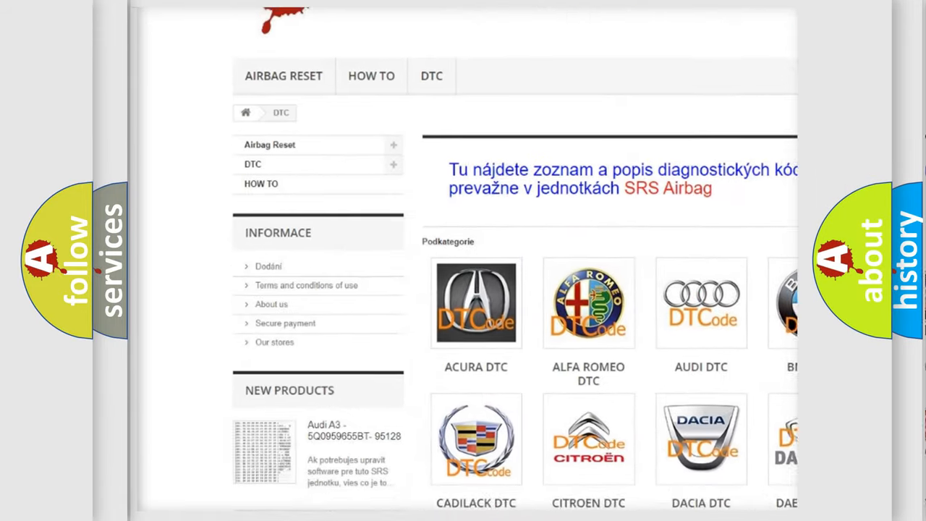
scroll("down", 3)
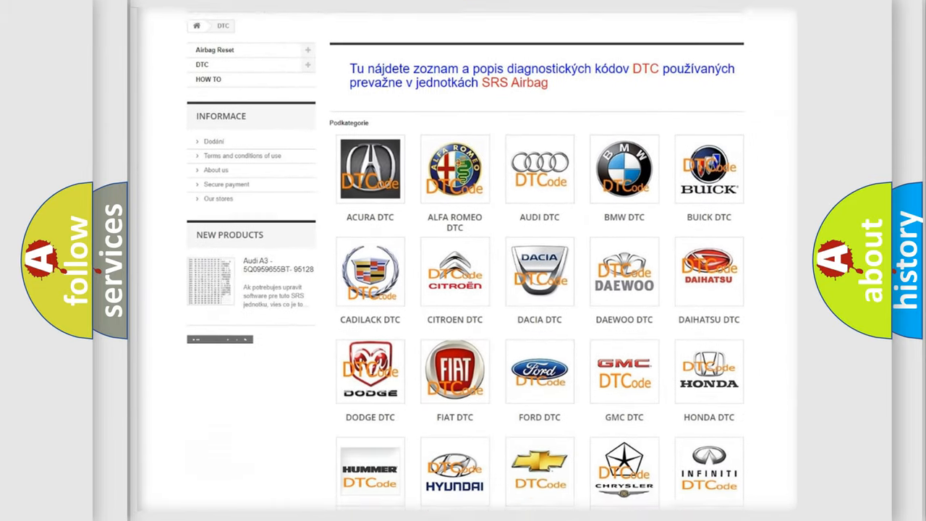
scroll("down", 3)
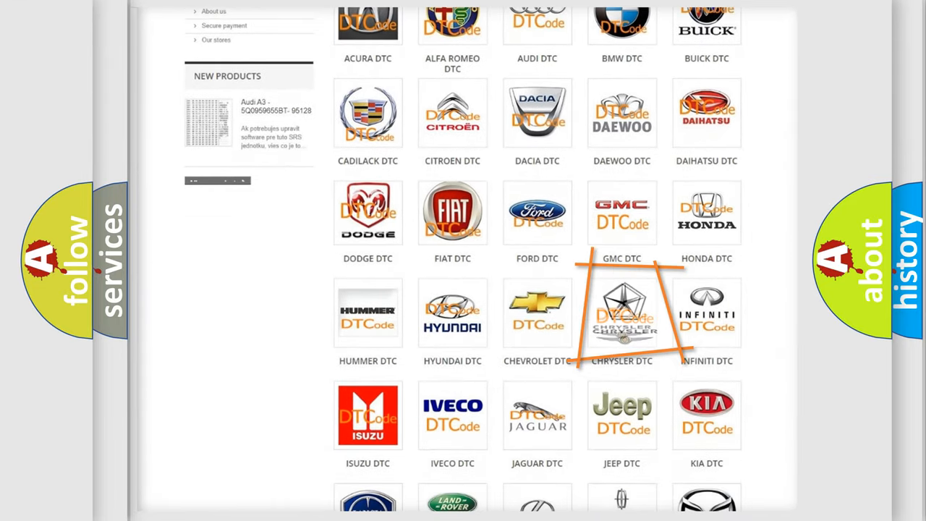